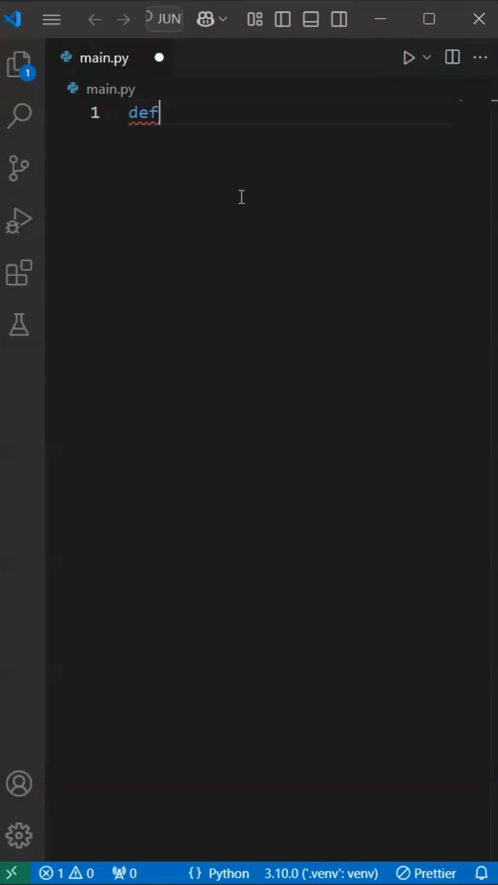
# - In main.py, write the def fact(n): header, then result = fact(5) and print(result)
pyautogui.write('fact()')
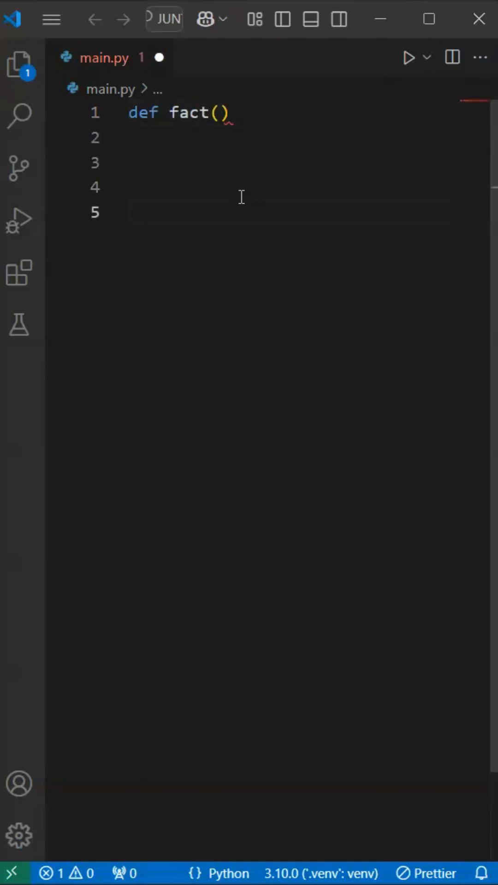
pyautogui.write('fact()')
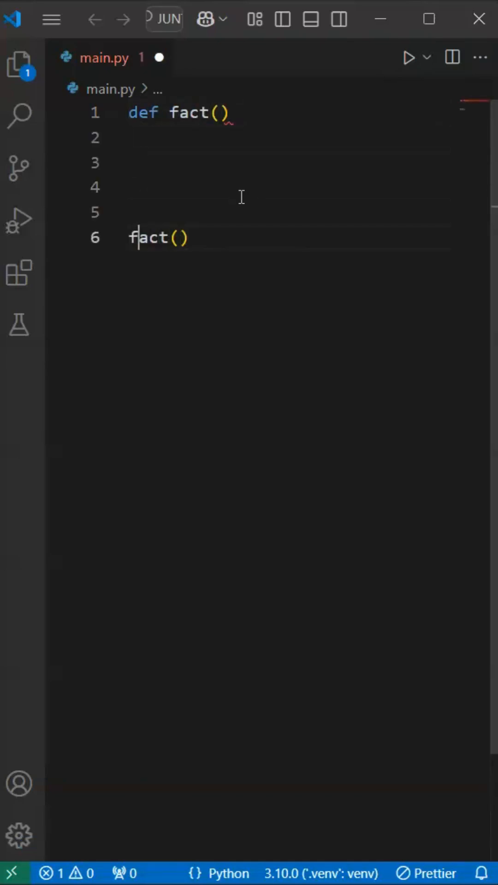
pyautogui.write('result =')
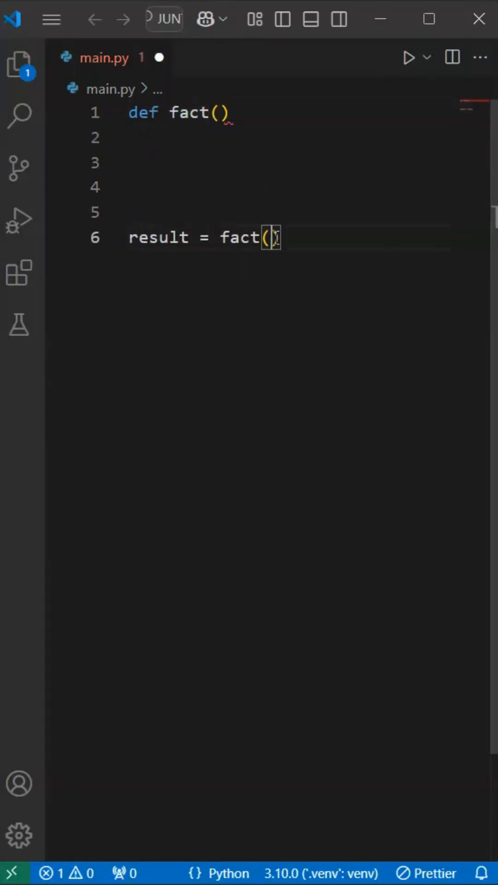
pyautogui.write('5')
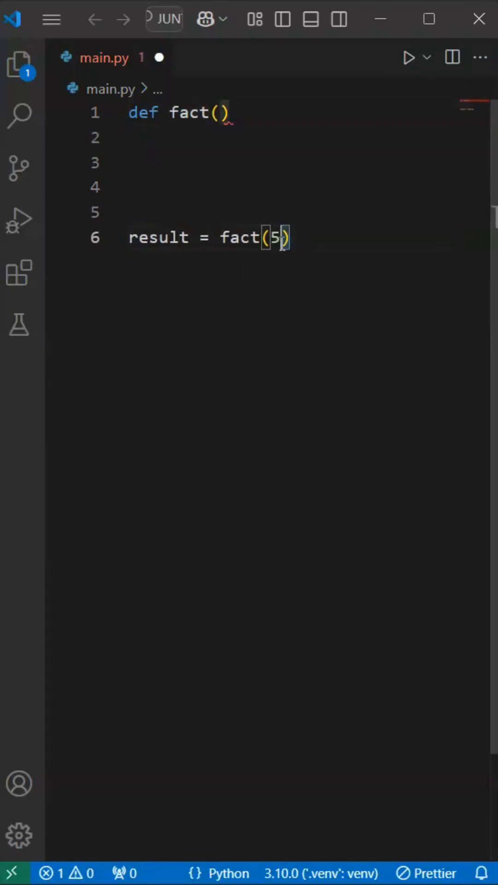
pyautogui.write('n')
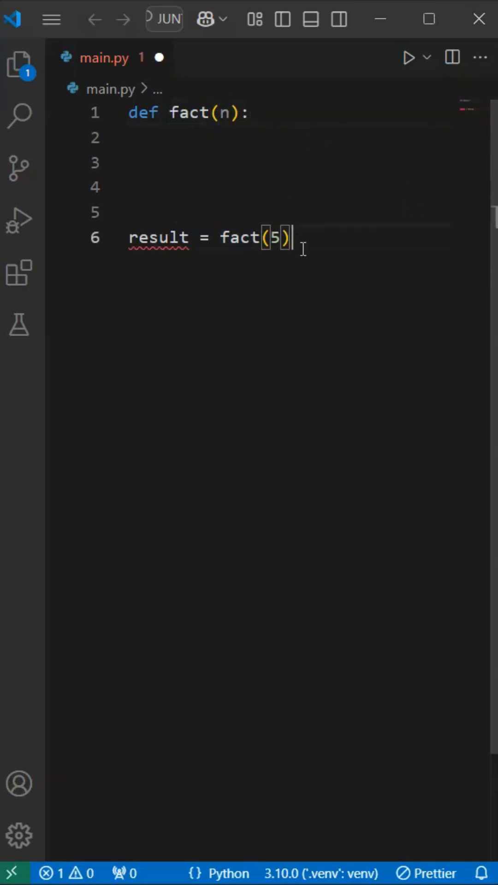
pyautogui.write('print(result)')
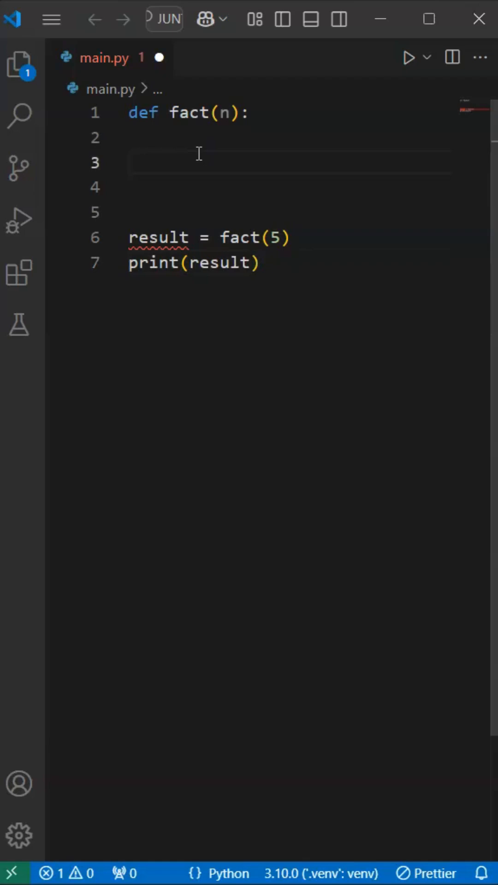
# - Add an indented 'return n' on line 3 inside fact
pyautogui.click(130, 162)
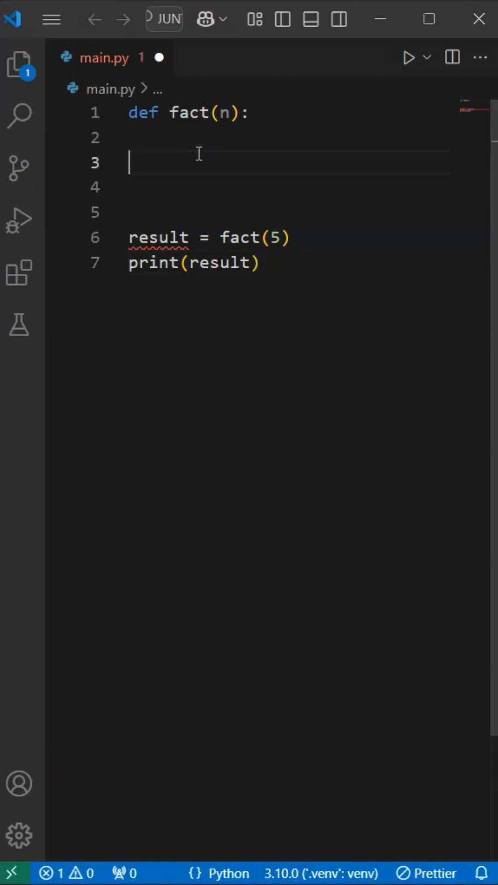
pyautogui.write('return n')
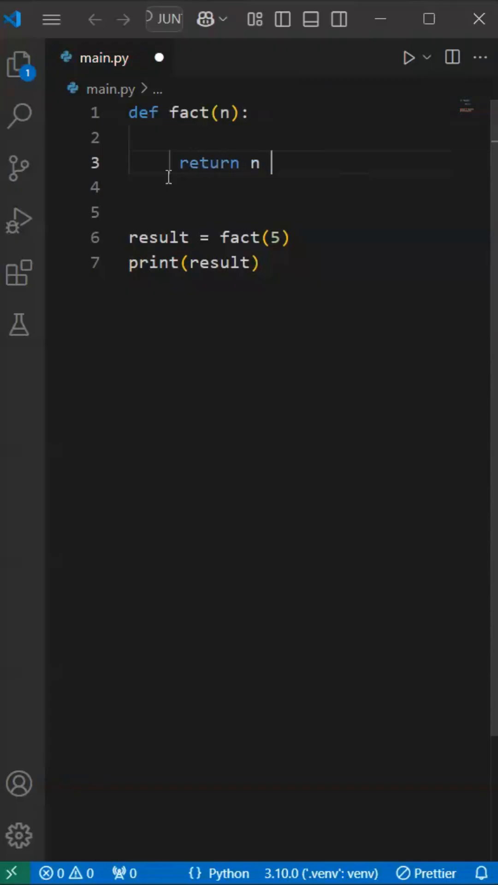
# - Complete line 3 as 'return n * fact(n-1)' and run main.py, producing a RecursionError
pyautogui.write('*')
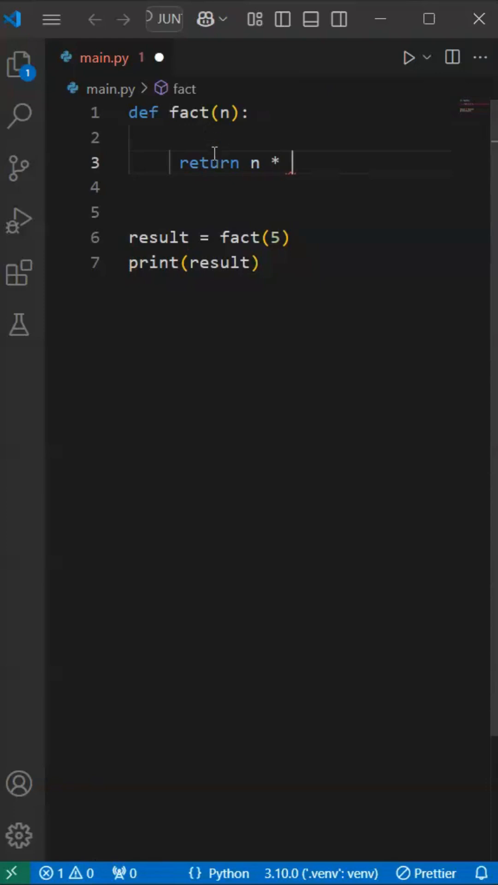
pyautogui.write('fact(')
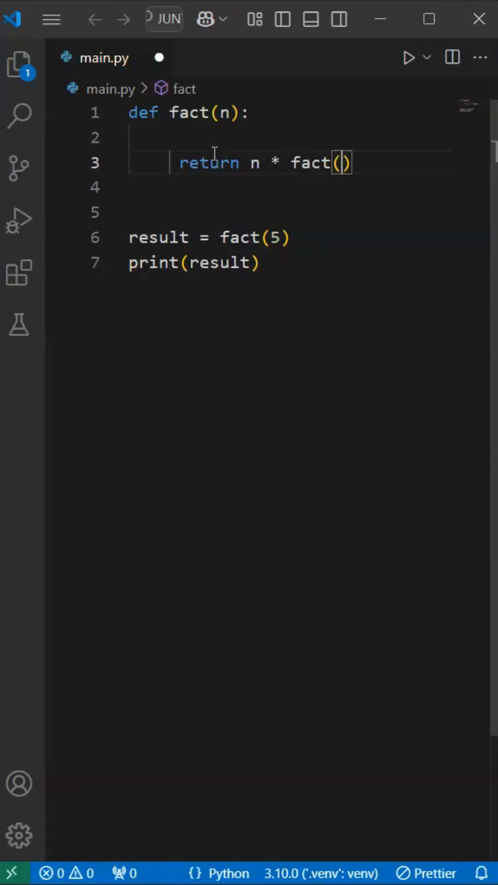
pyautogui.write('n-1')
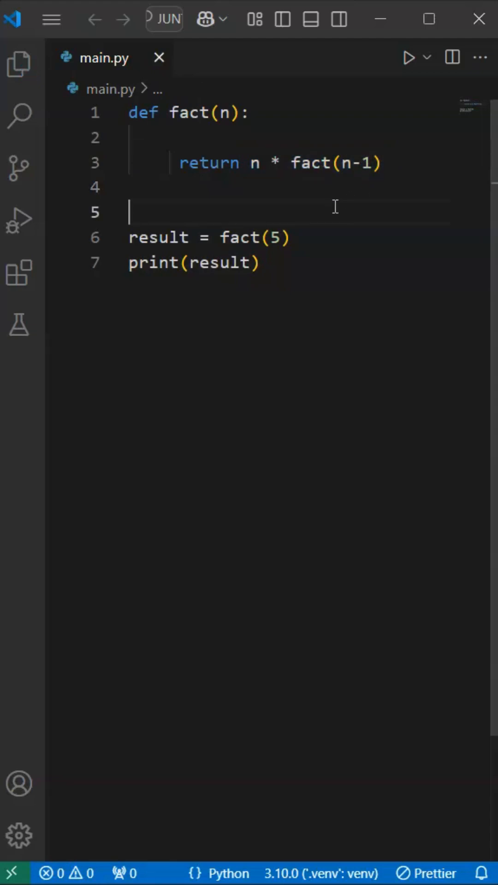
pyautogui.click(409, 57)
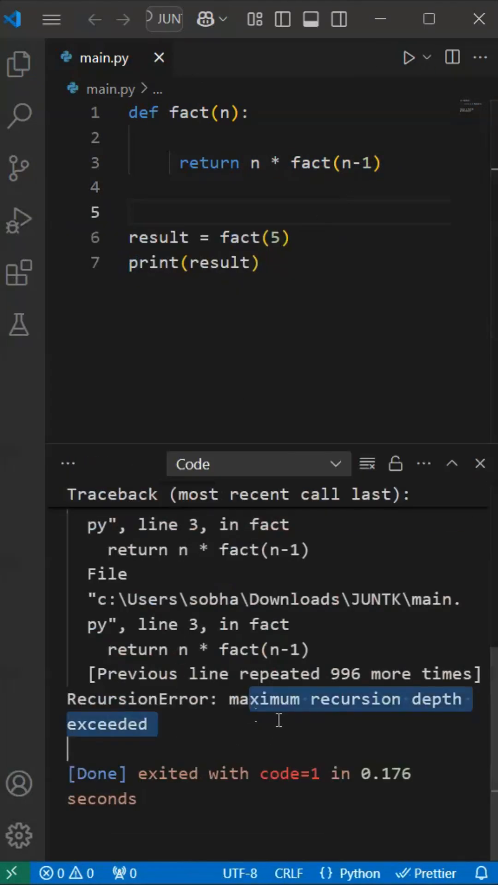